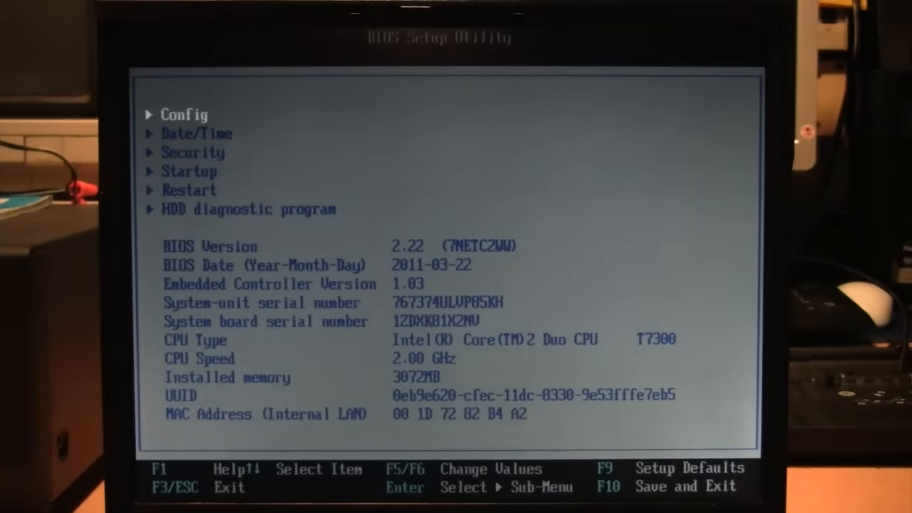
# Open Startup, then Boot, to show the boot priority list with the Hitachi HDD fourth.
pyautogui.press('Return')
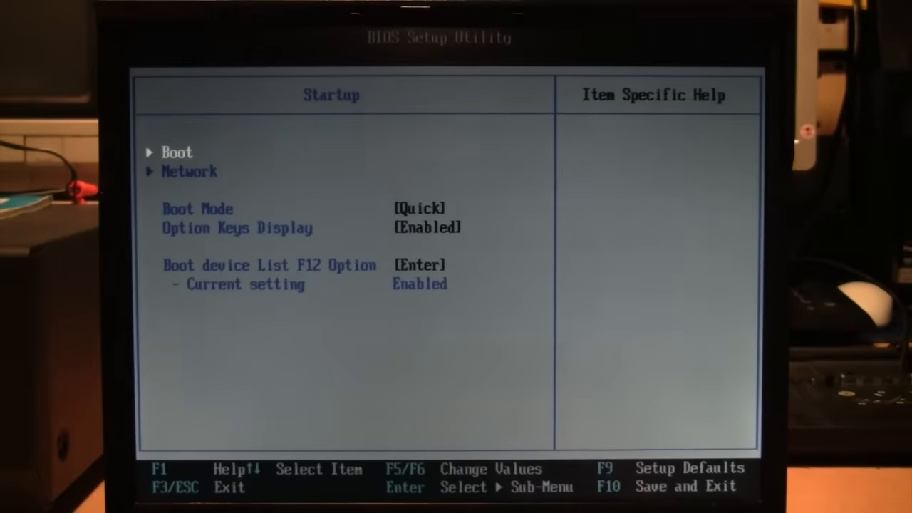
pyautogui.press('Return')
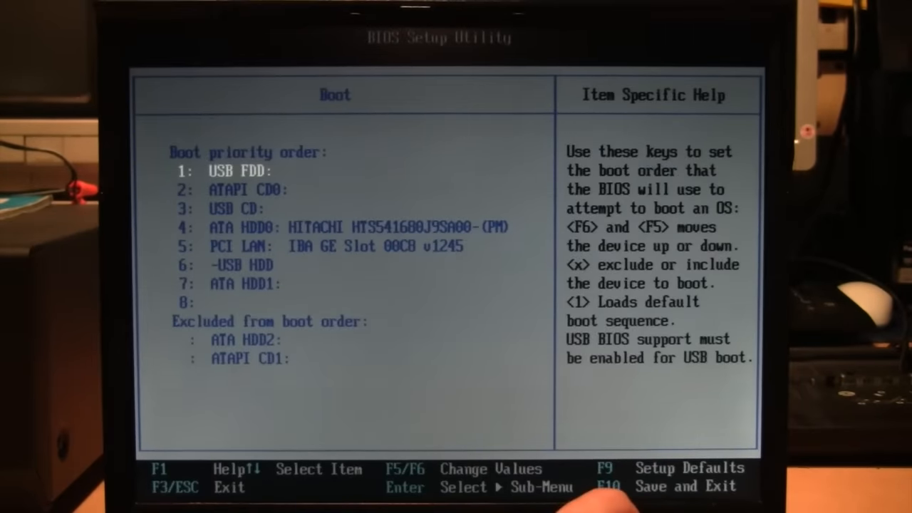